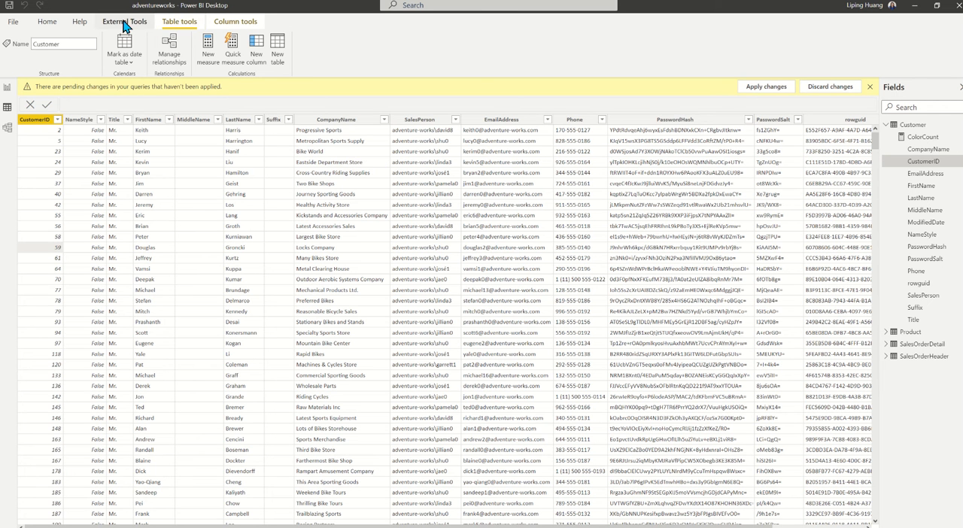
Step: Show the External Tools ribbon for the adventureworks report
left_click(122, 27)
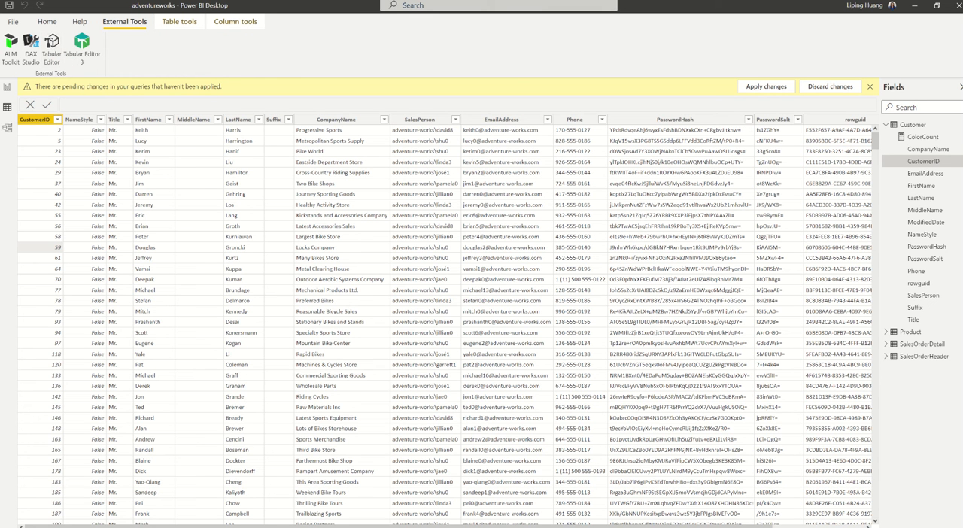
Step: Launch Tabular Editor on the local model and inspect Create New options on Customer
left_click(75, 42)
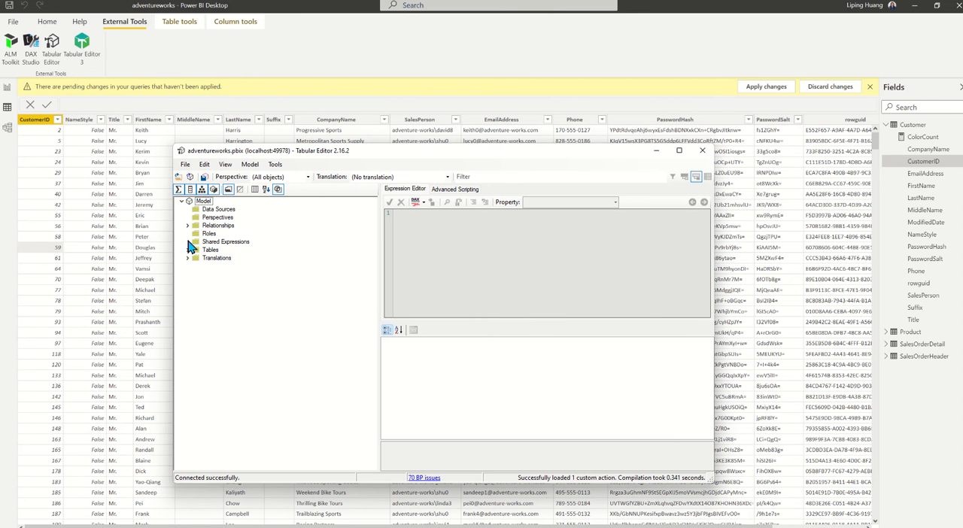
mouse_move(193, 49)
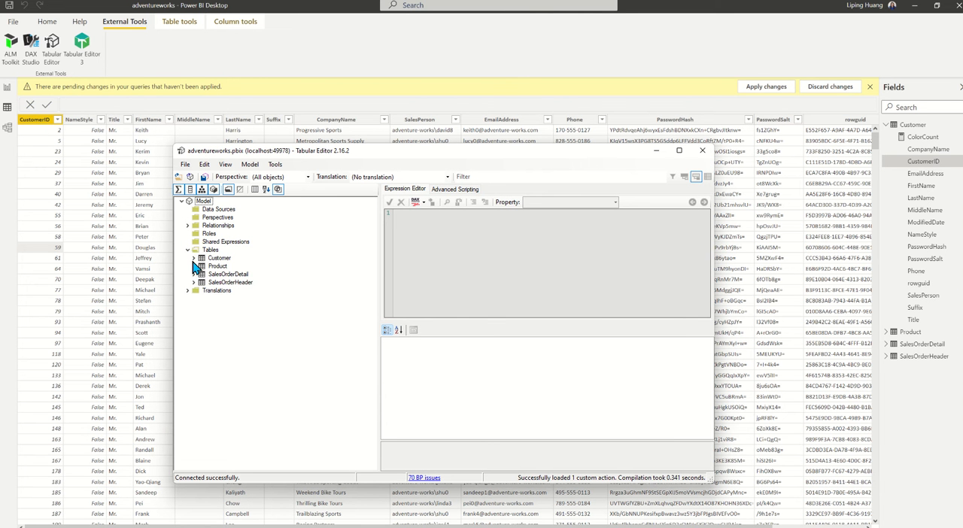
left_click(194, 258)
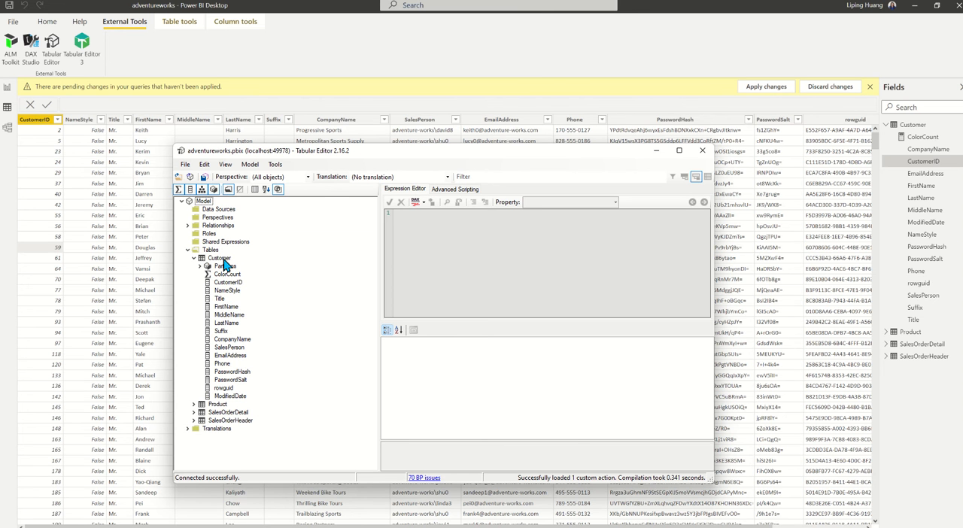
right_click(219, 259)
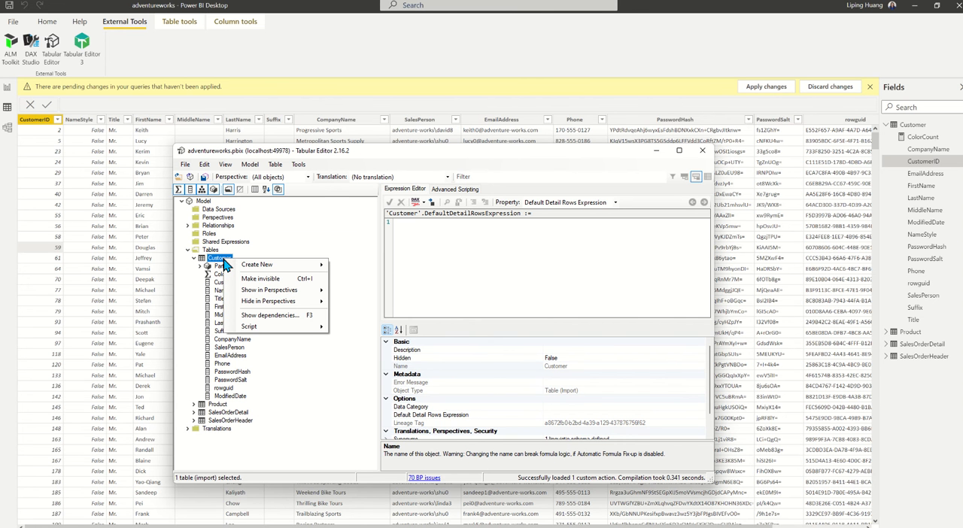
mouse_move(255, 265)
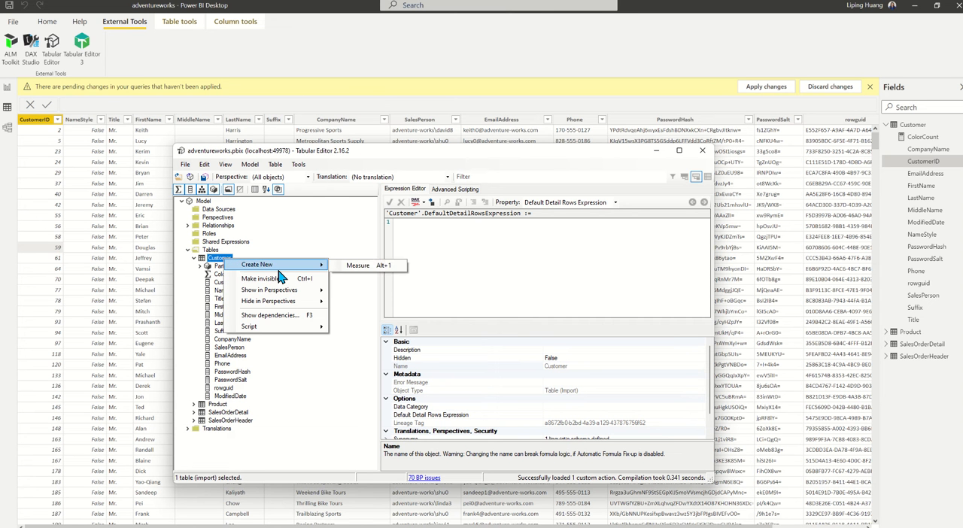
mouse_move(356, 265)
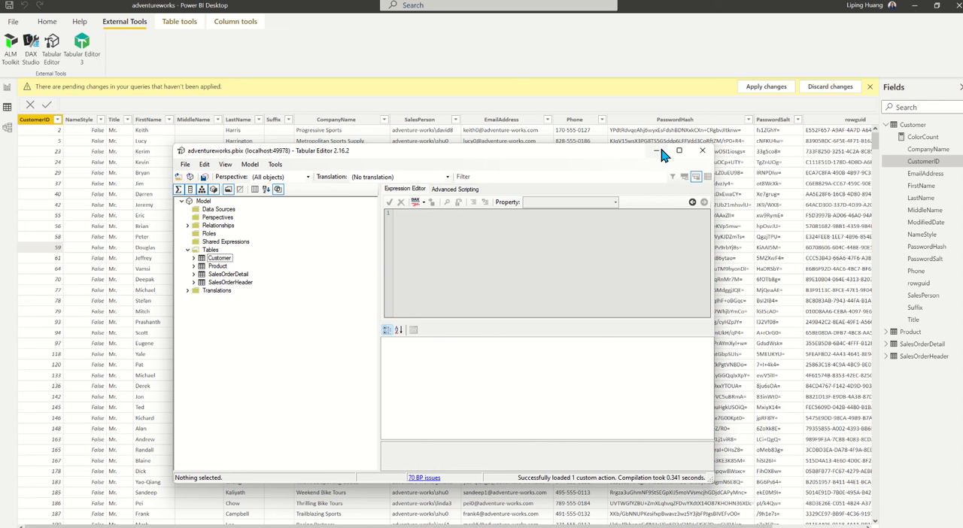
mouse_move(656, 151)
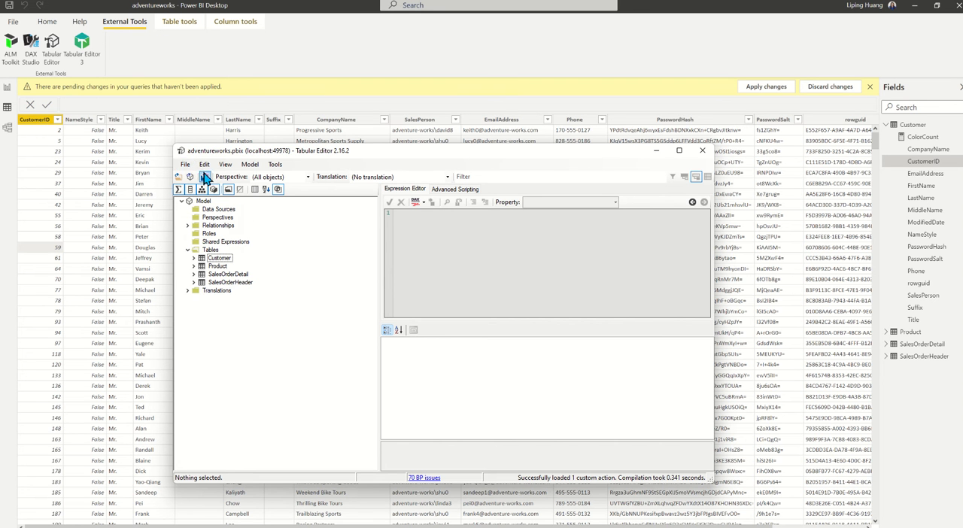
Step: Connect via From DB to the workspace server and load the adventureworks database
left_click(185, 164)
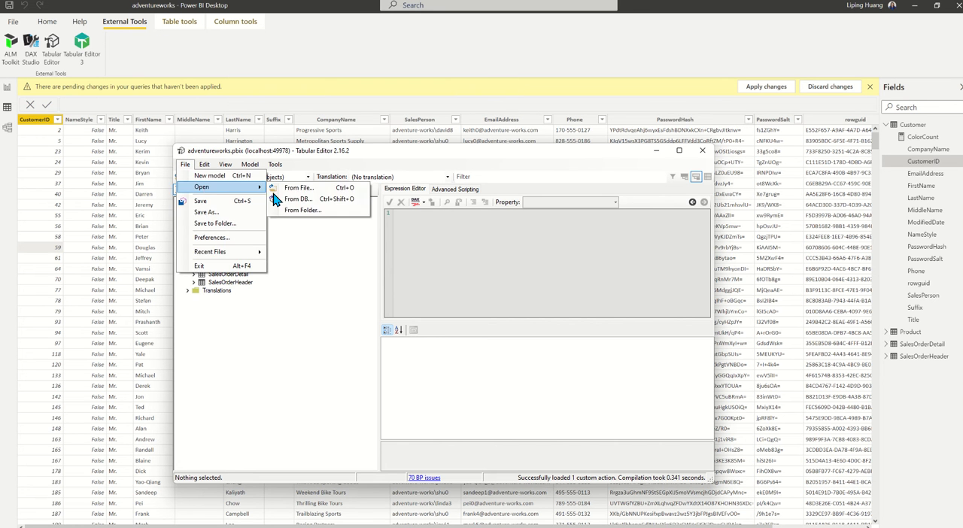
left_click(298, 199)
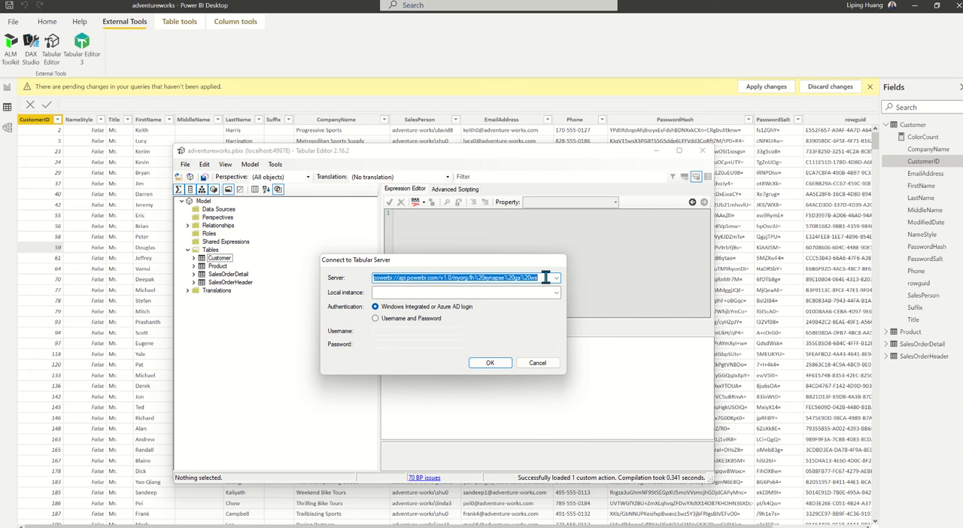
left_click(491, 363)
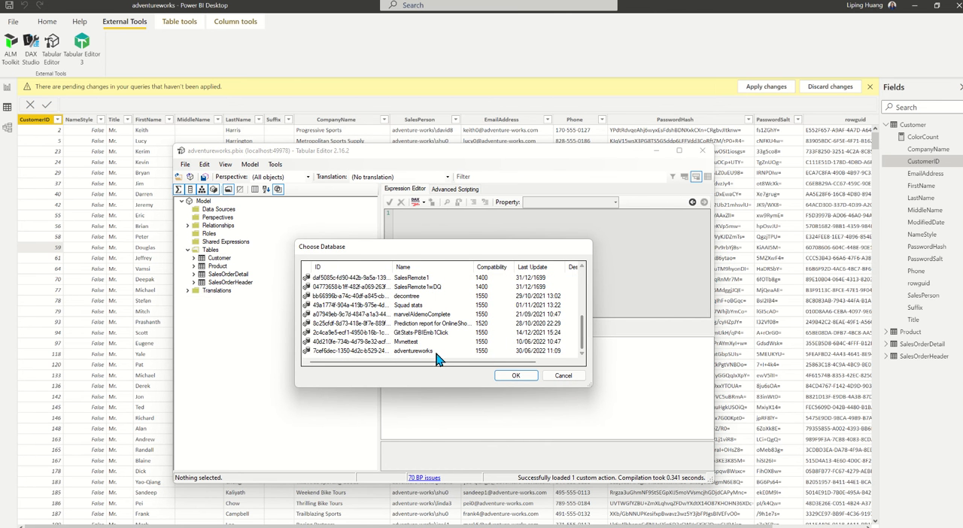
left_click(516, 374)
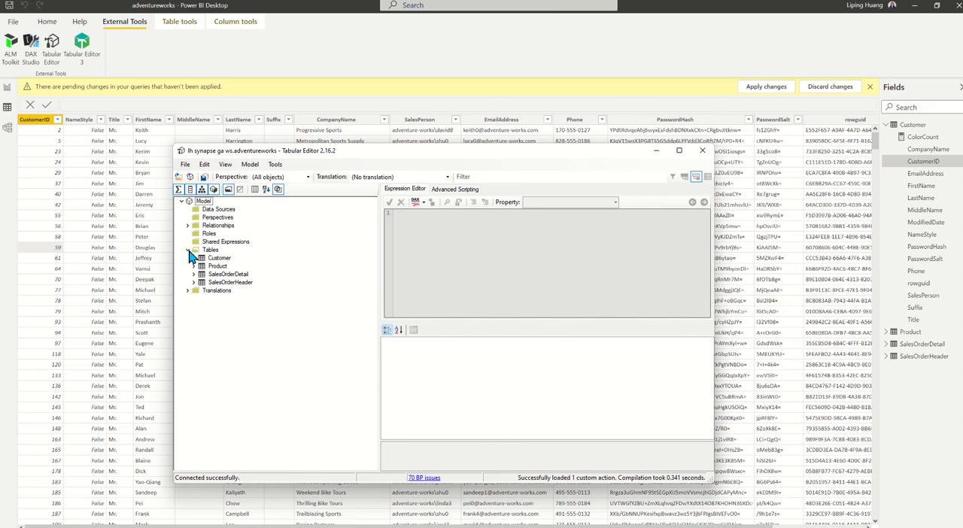
Step: Create a new Power Query partition on Customer and select the original Customer partition
right_click(220, 257)
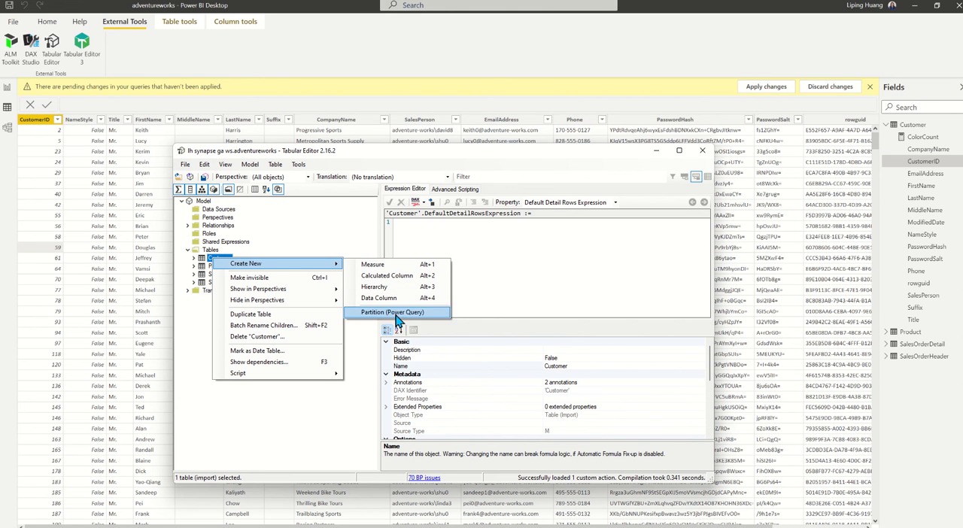
left_click(383, 313)
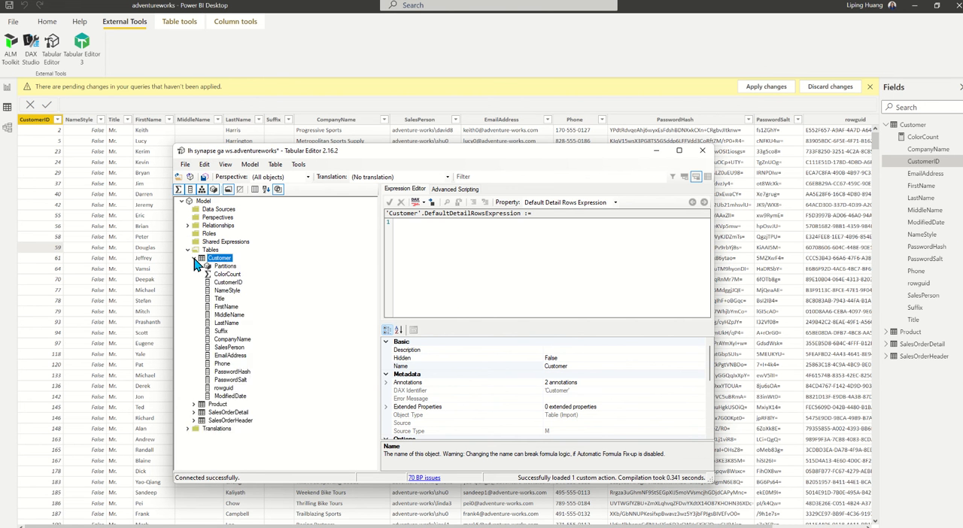
left_click(208, 265)
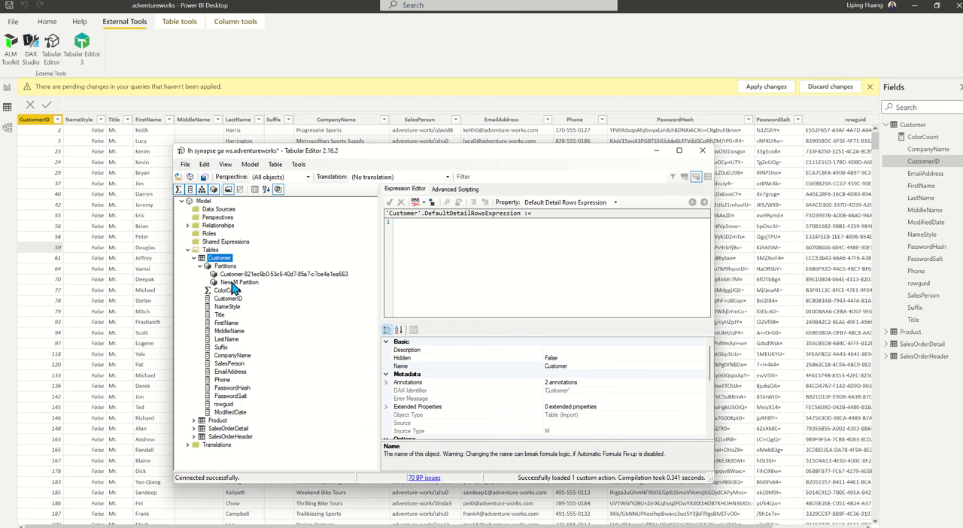
left_click(235, 283)
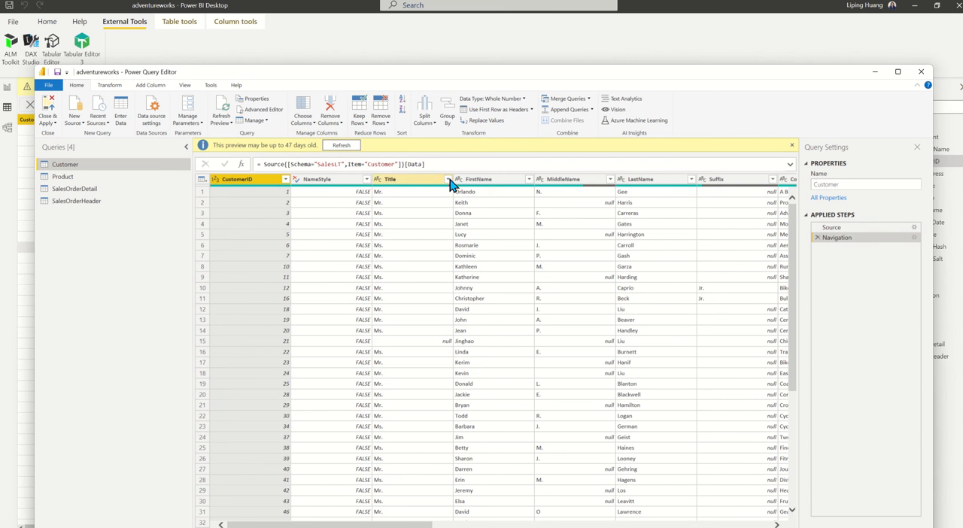
Step: Filter the Customer query's Title column to keep only Mr
left_click(447, 179)
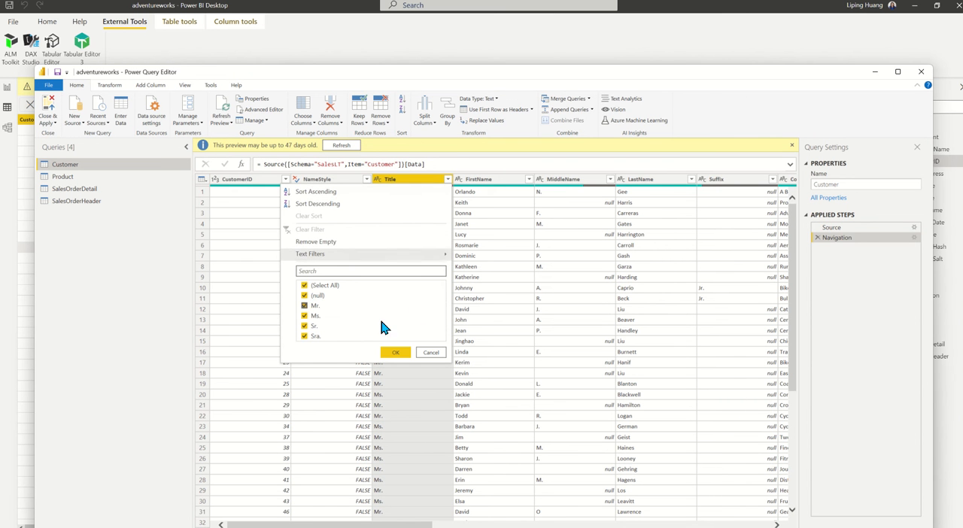
left_click(304, 286)
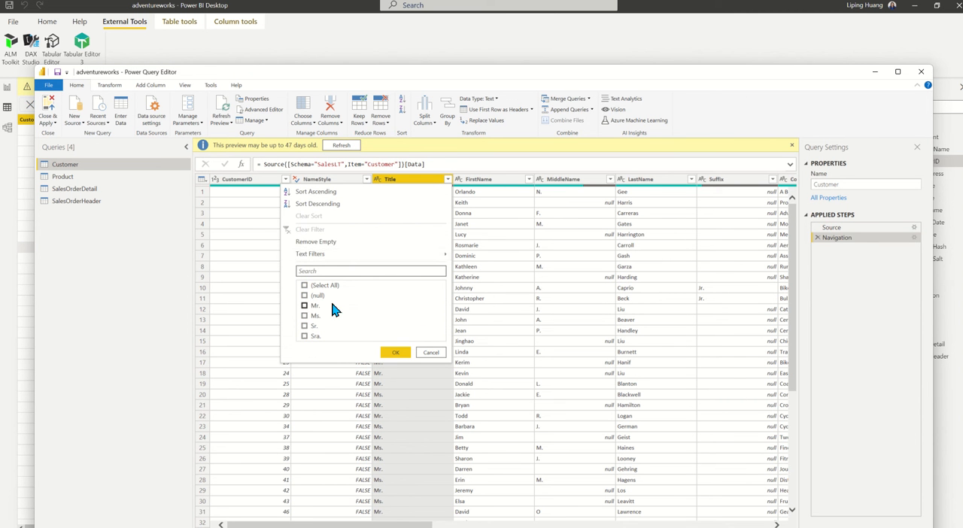
left_click(304, 304)
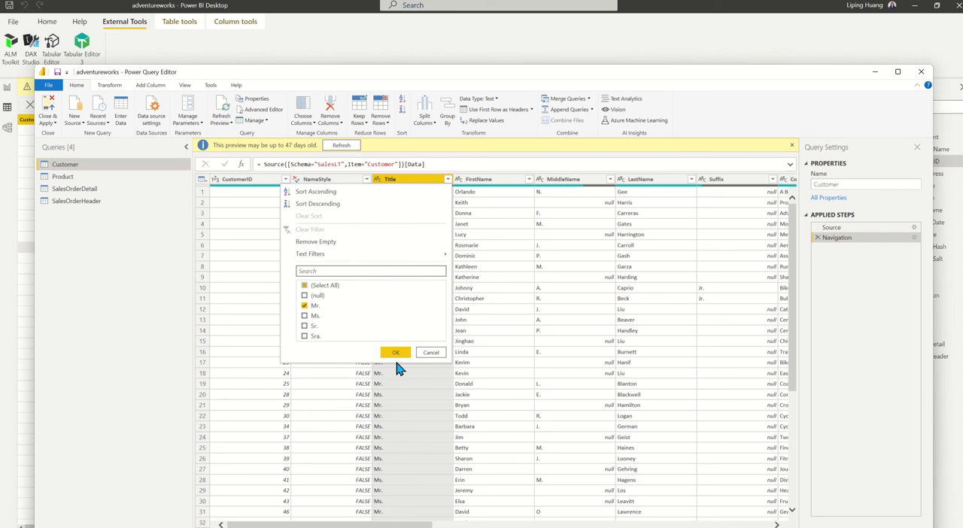
left_click(395, 352)
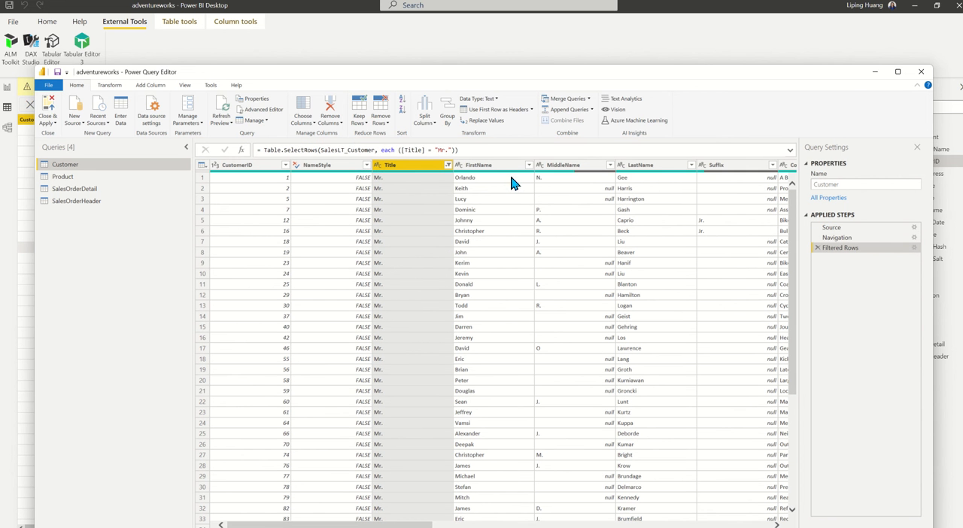
mouse_move(258, 110)
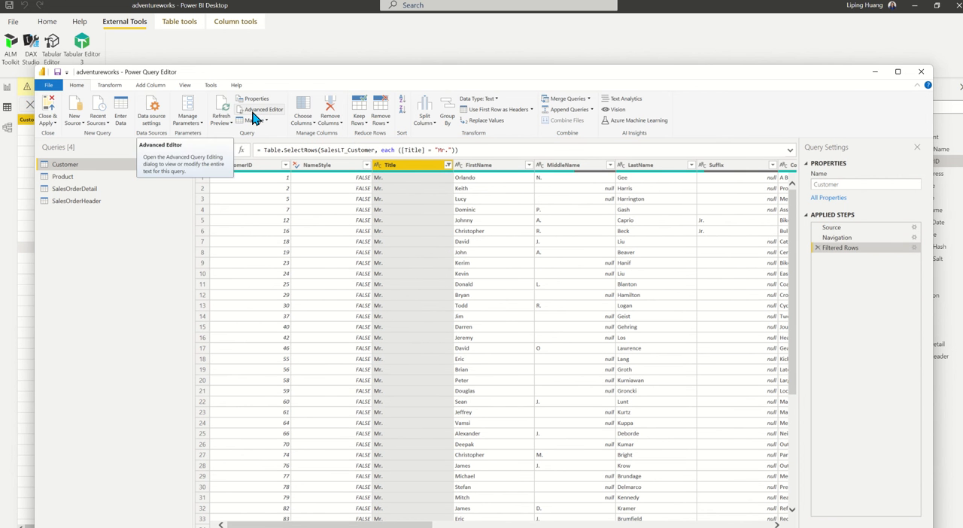
Step: View the filtered Customer query's M code in Advanced Editor and copy it
left_click(262, 109)
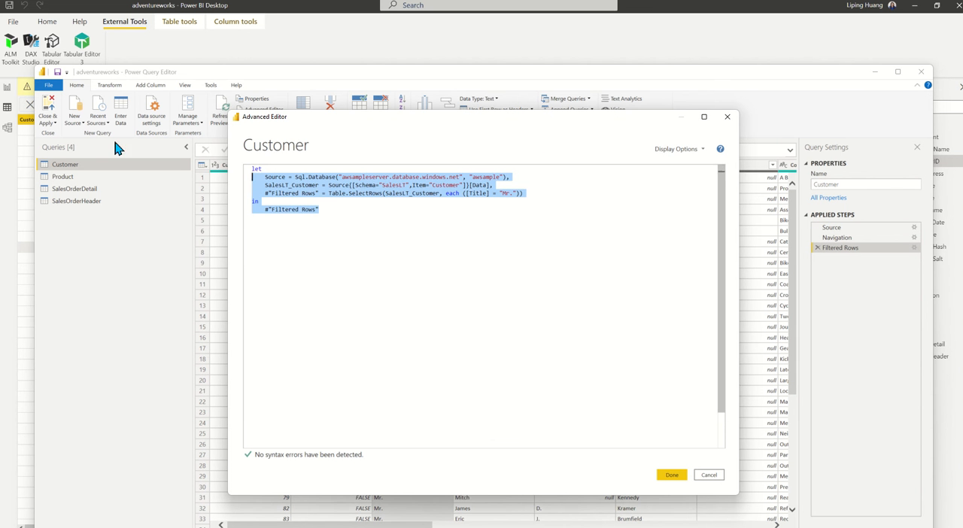
mouse_move(635, 345)
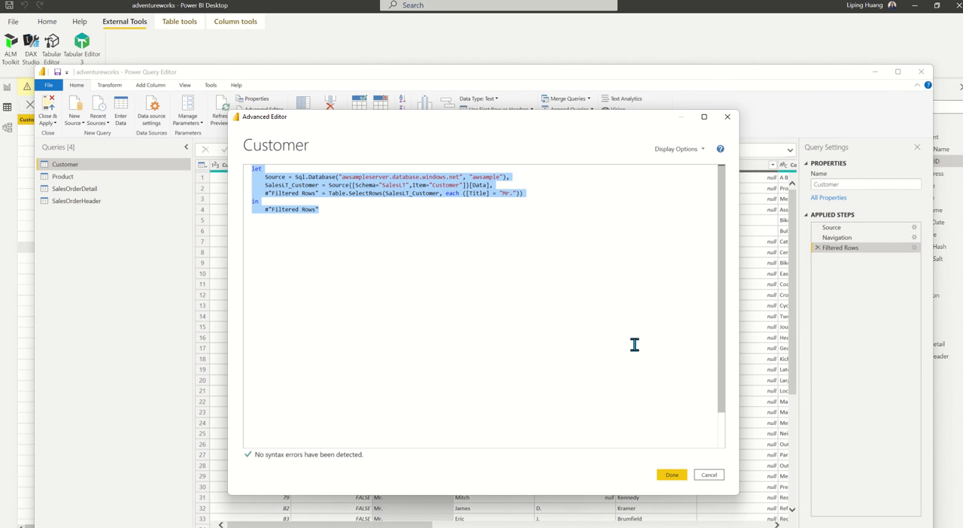
left_click(671, 475)
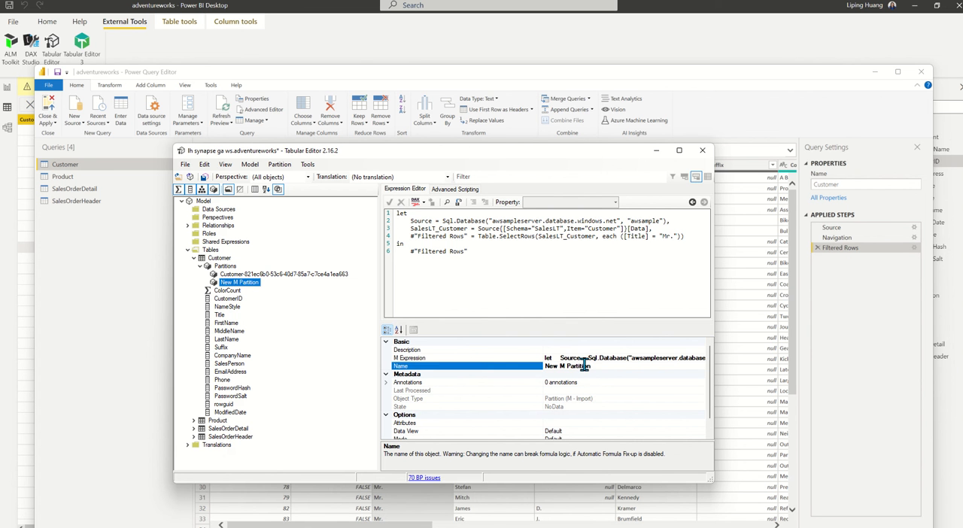
Step: Start renaming the new M partition holding the Mr.-filtered expression
double_click(566, 366)
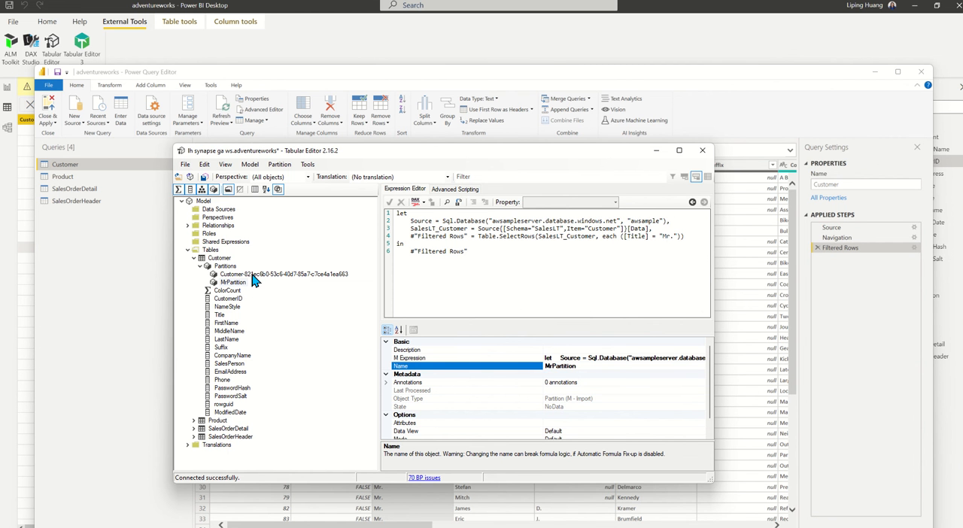
Step: Display the original Customer partition's unfiltered M expression for comparison
left_click(292, 274)
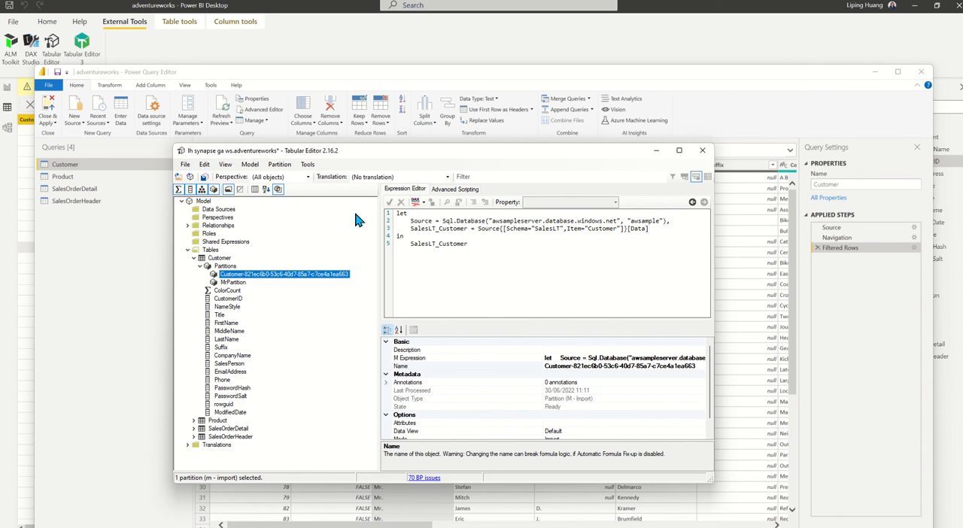
mouse_move(272, 301)
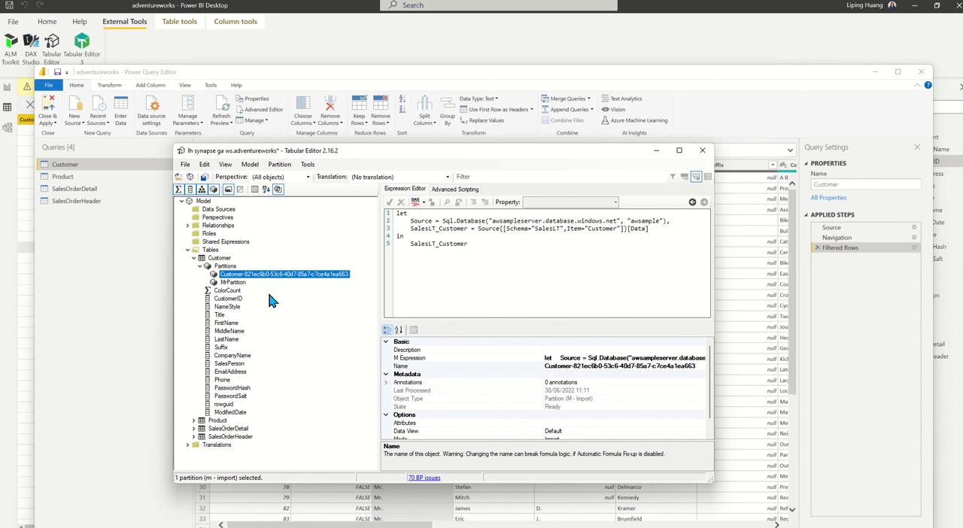
mouse_move(530, 281)
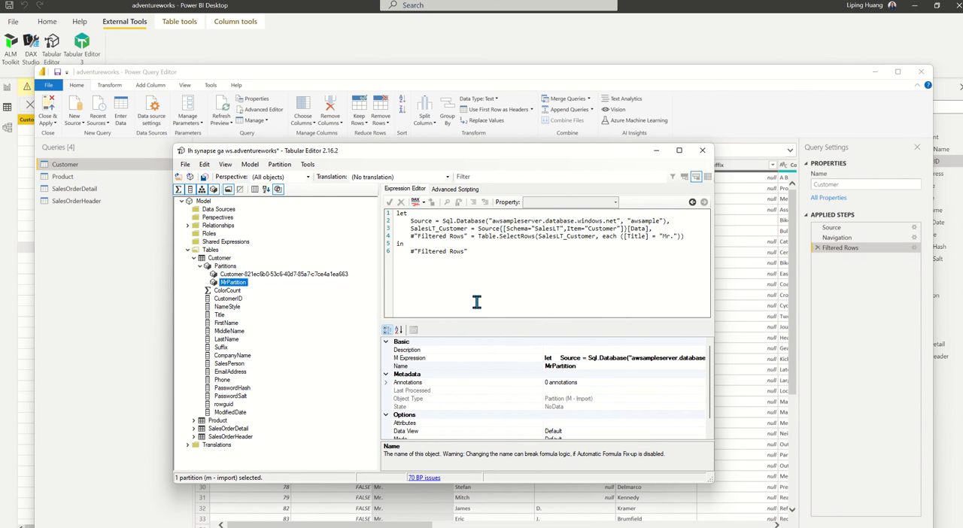
mouse_move(265, 278)
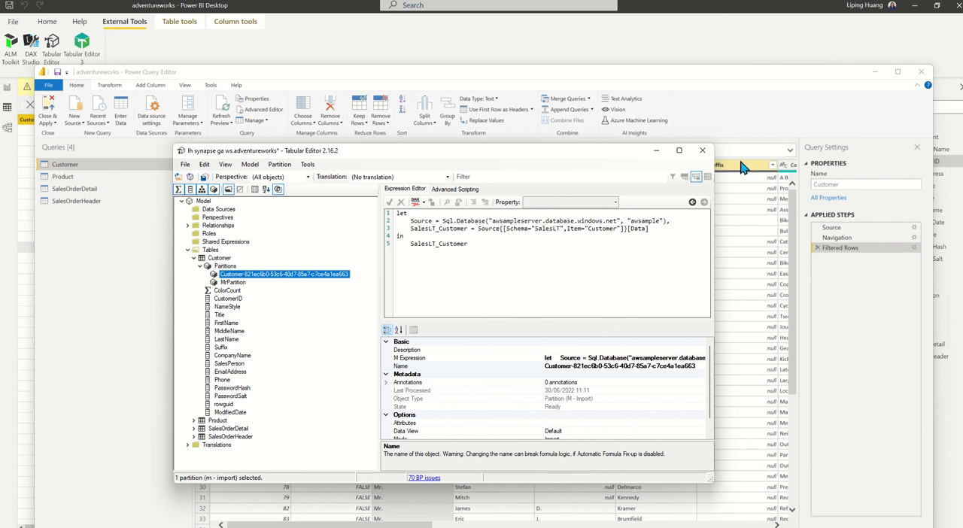
Step: Change the Title filter to every title except Mr. and return to Tabular Editor
left_click(703, 151)
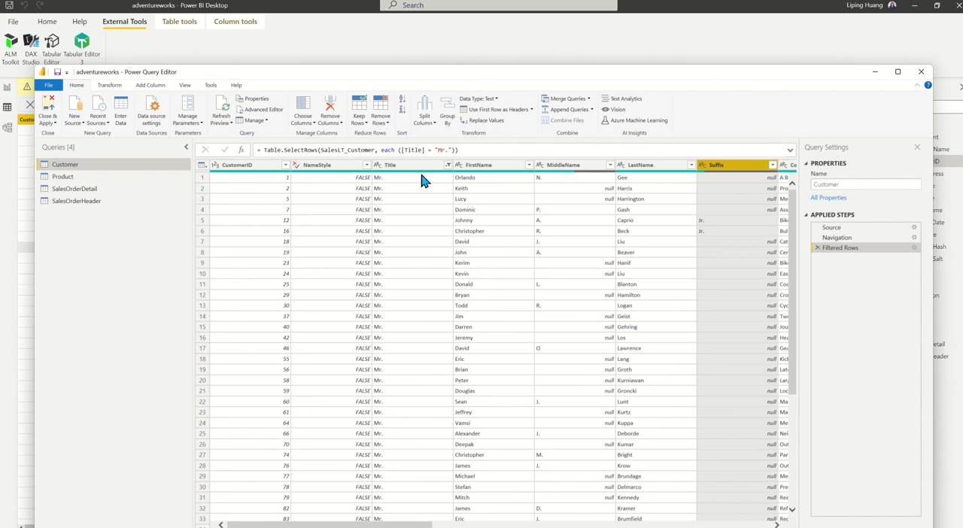
left_click(446, 166)
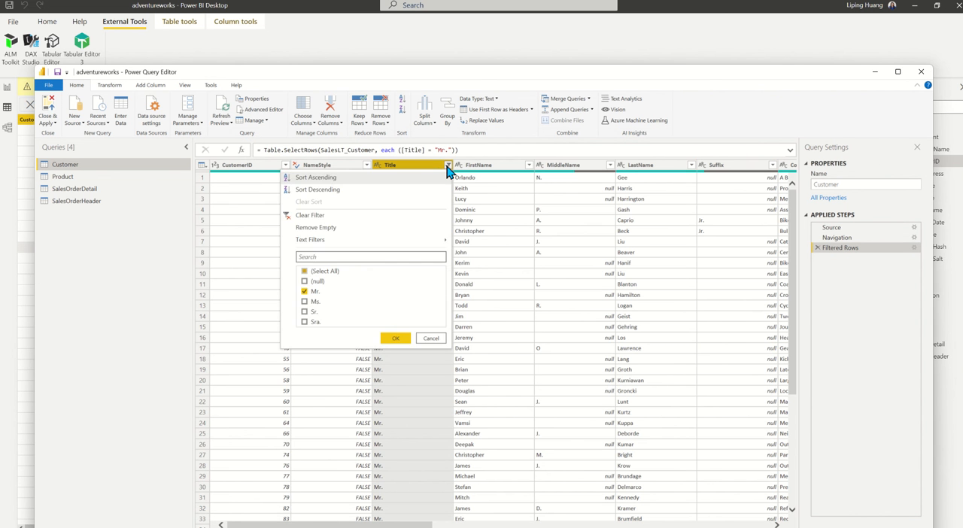
left_click(304, 270)
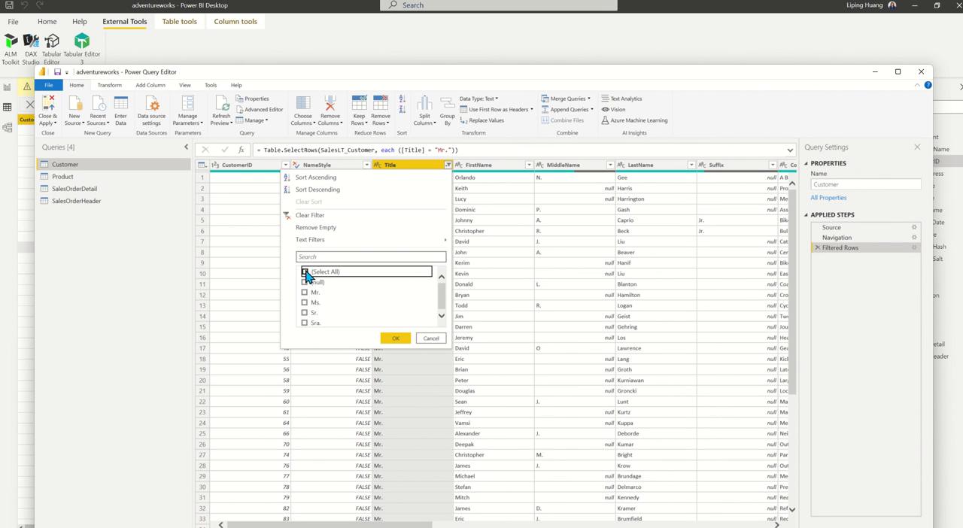
left_click(304, 271)
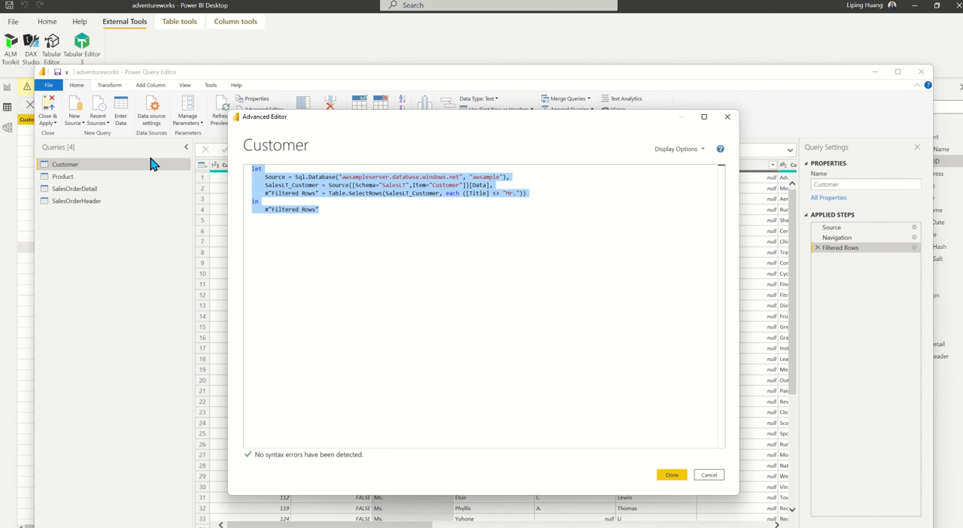
mouse_move(201, 262)
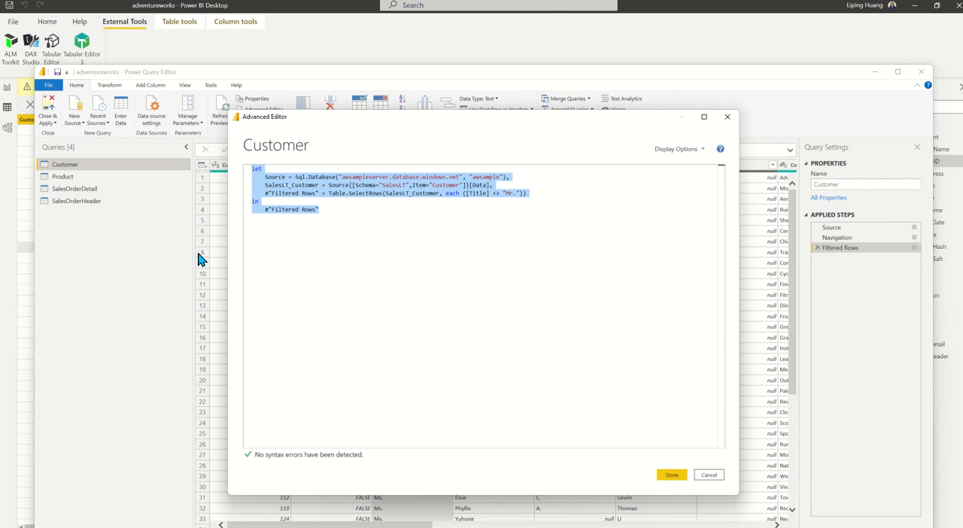
left_click(671, 476)
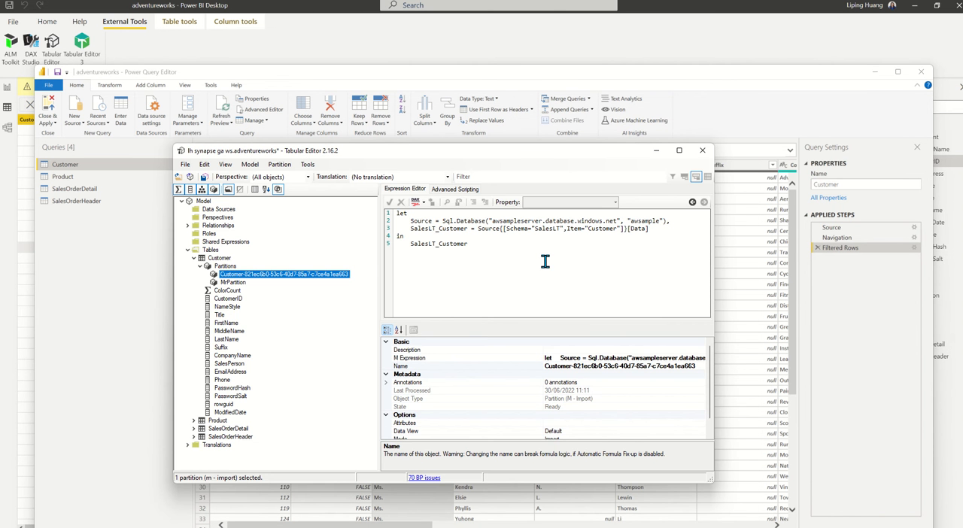
mouse_move(583, 255)
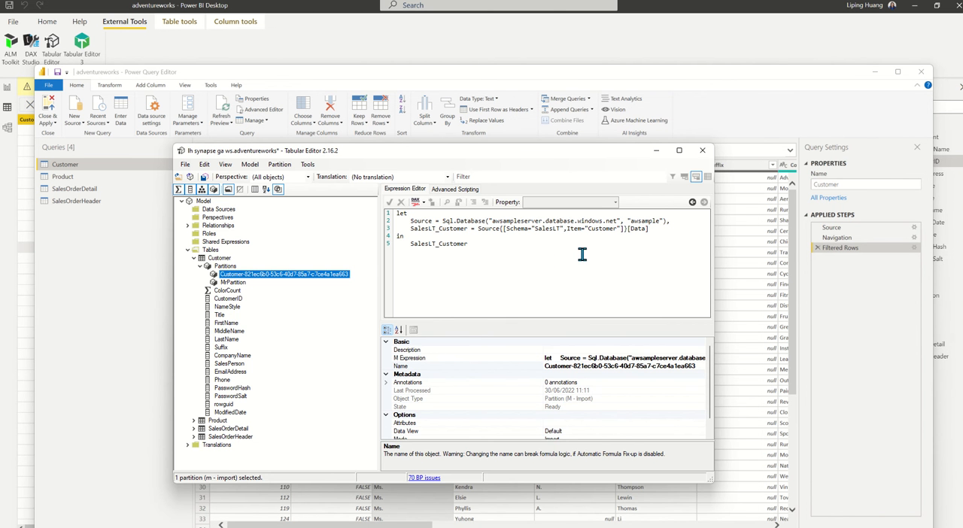
Step: Add a Filtered Rows step with [Title] <> "Mr." to the Customer partition, then review MPartition
type("#\"Filtered Rows\" = Table.SelectRows(SalesLT_Customer, each ([Title] <> \"Mr.\"))")
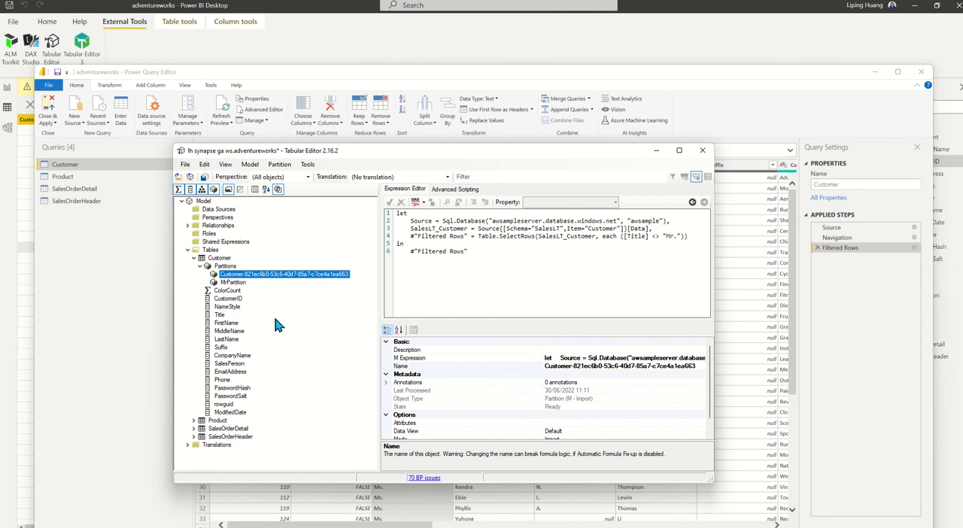
mouse_move(608, 253)
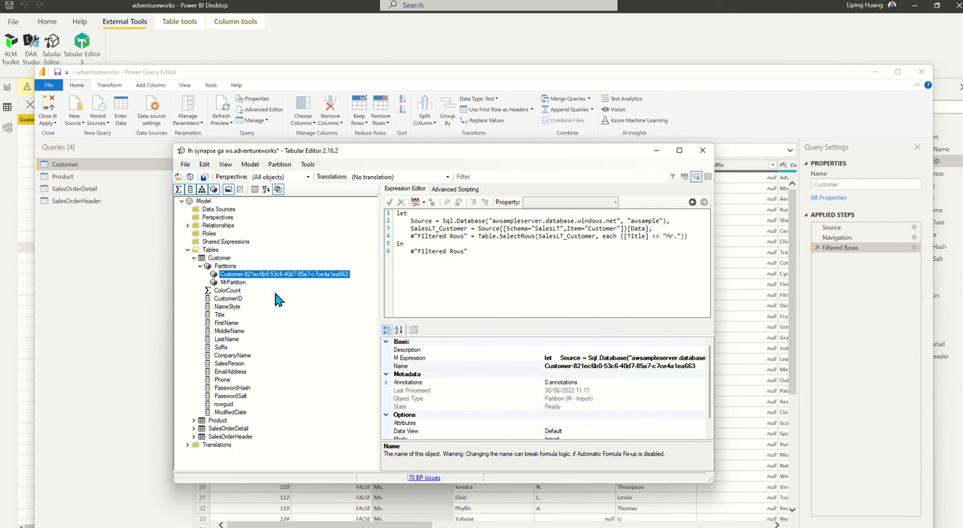
left_click(232, 283)
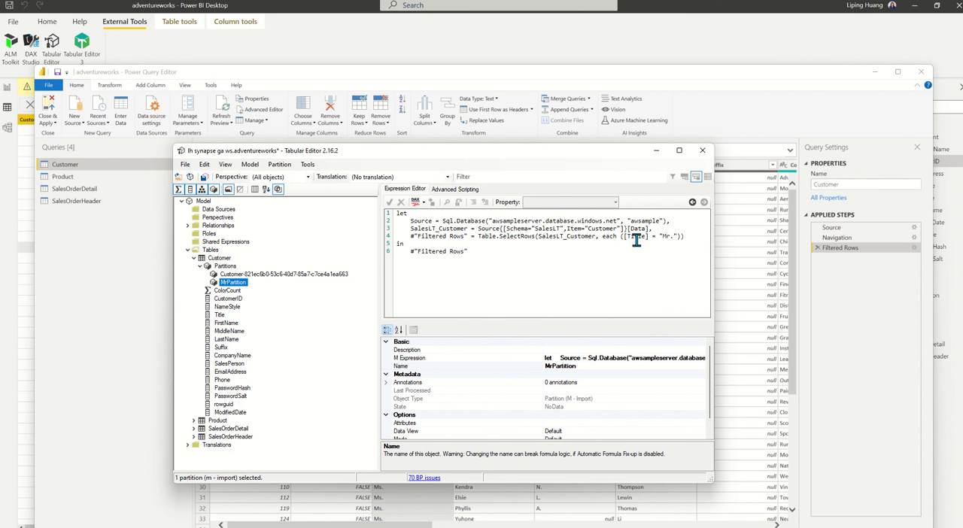
mouse_move(647, 258)
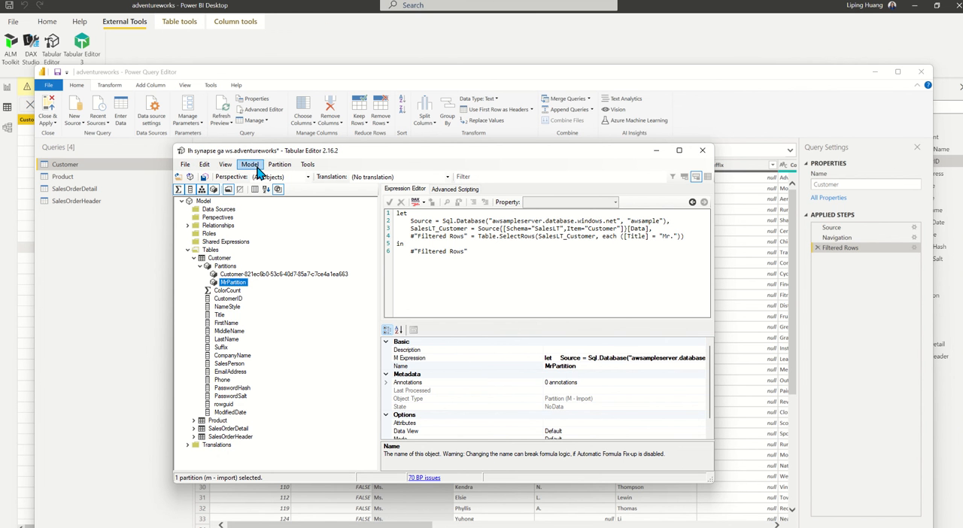
Step: Start Model > Deploy with the powerbi:// workspace address as the destination server
left_click(250, 164)
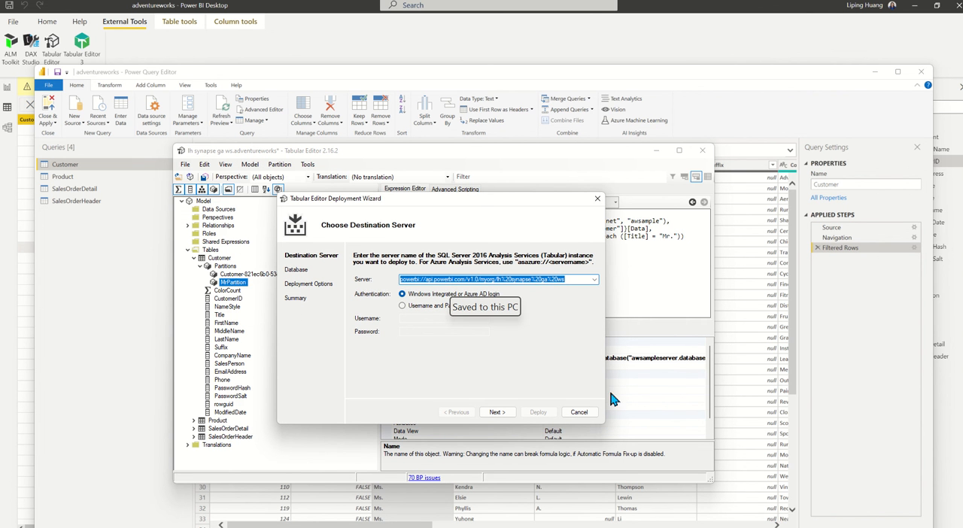
mouse_move(379, 286)
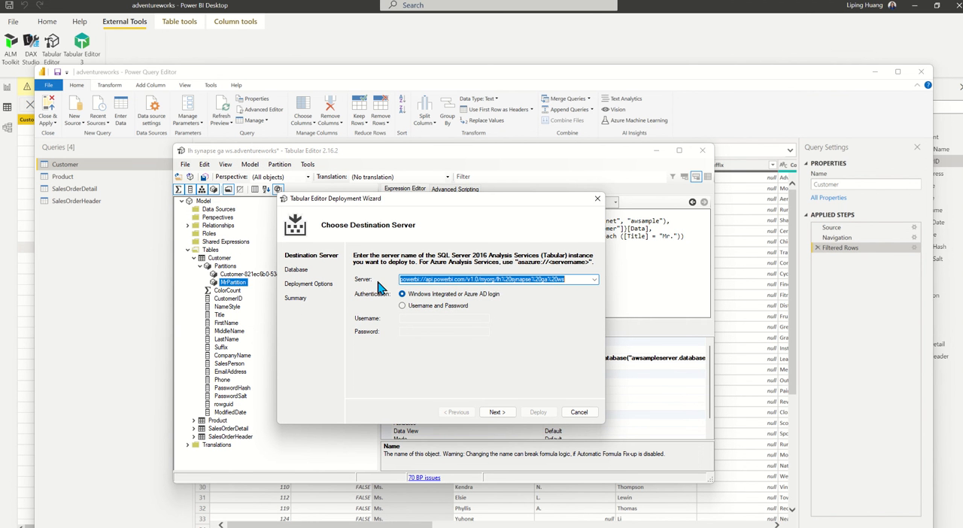
mouse_move(507, 294)
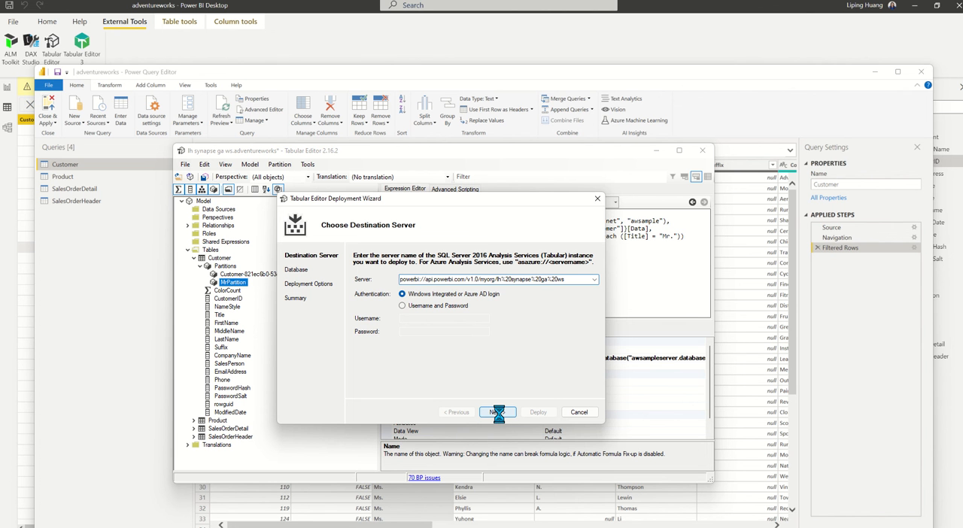
left_click(497, 413)
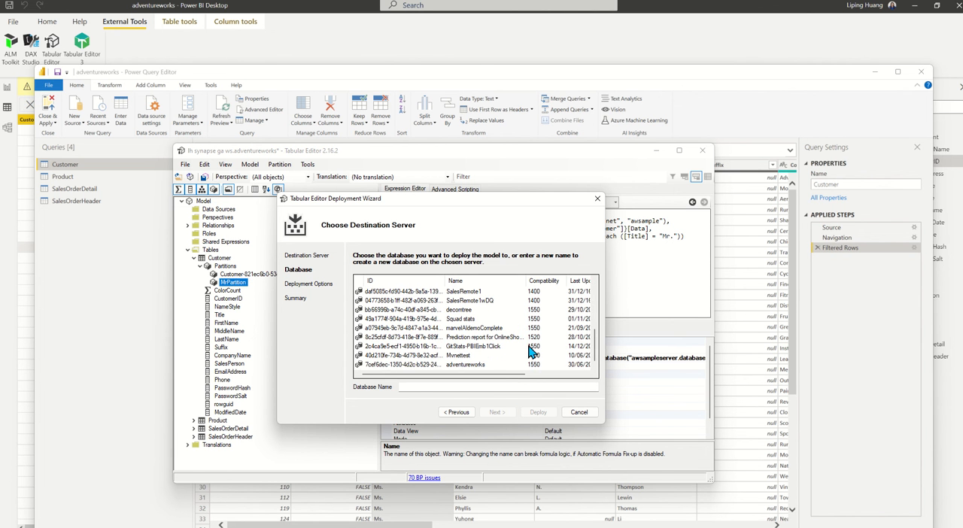
Step: Select the adventureworks database as the deployment target and continue to options
left_click(470, 364)
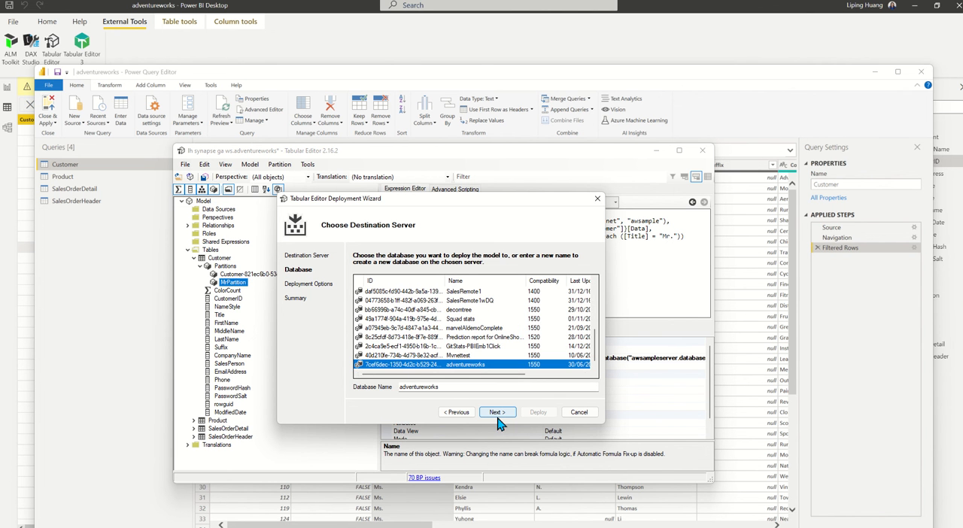
left_click(497, 412)
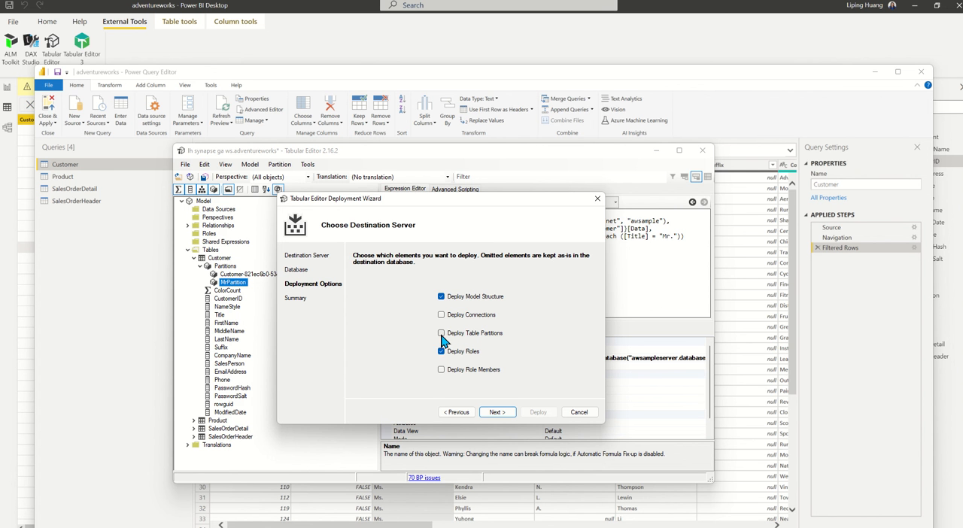
Step: Include table partitions and roles, then deploy the model to adventureworks
left_click(443, 334)
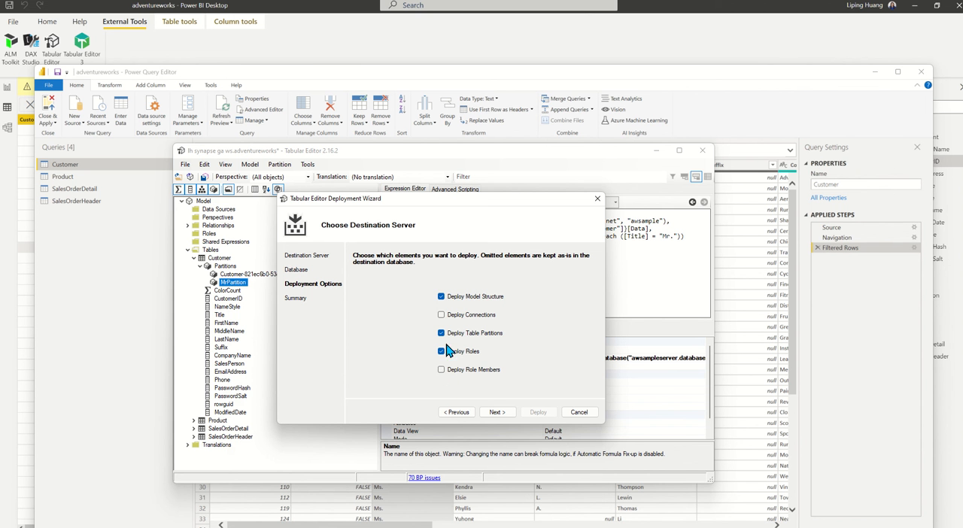
left_click(497, 412)
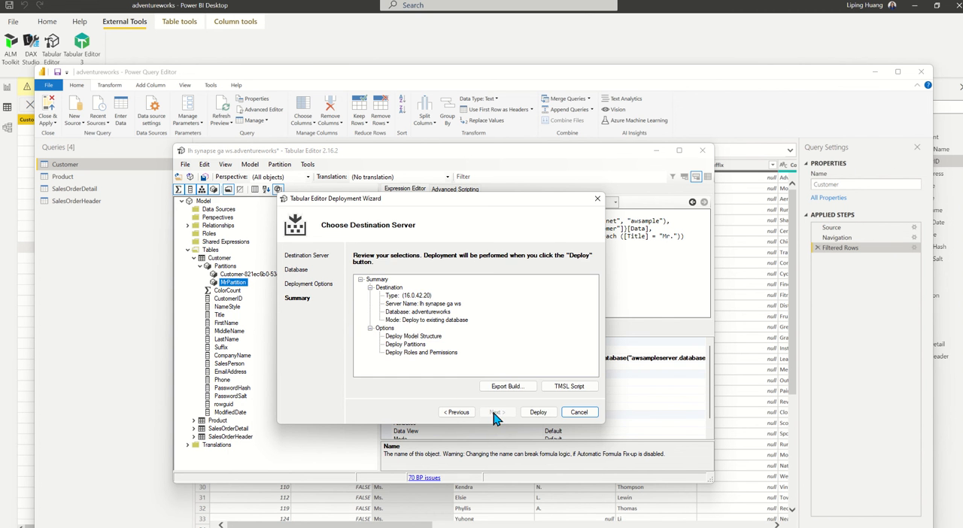
left_click(538, 413)
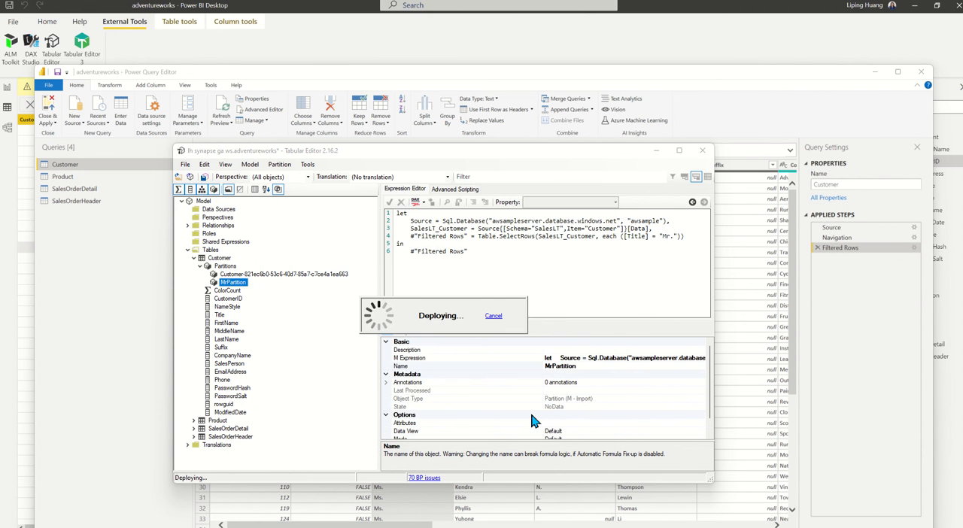